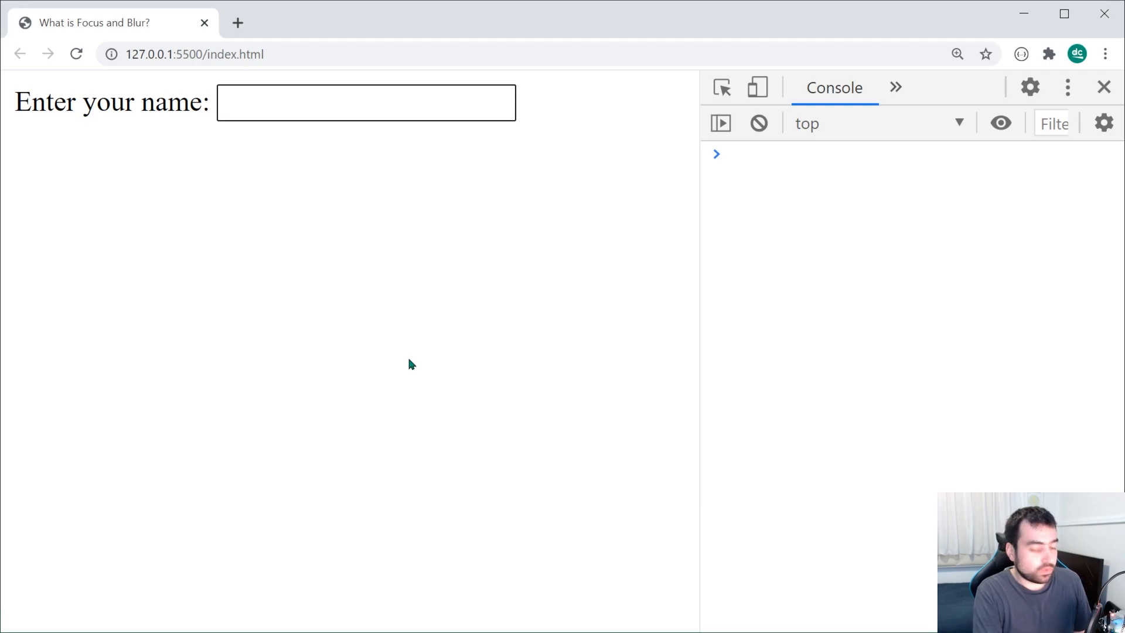
Step: Try the name field in Chrome, entering 'domenic' and then 'enter in some text'
type("domenic")
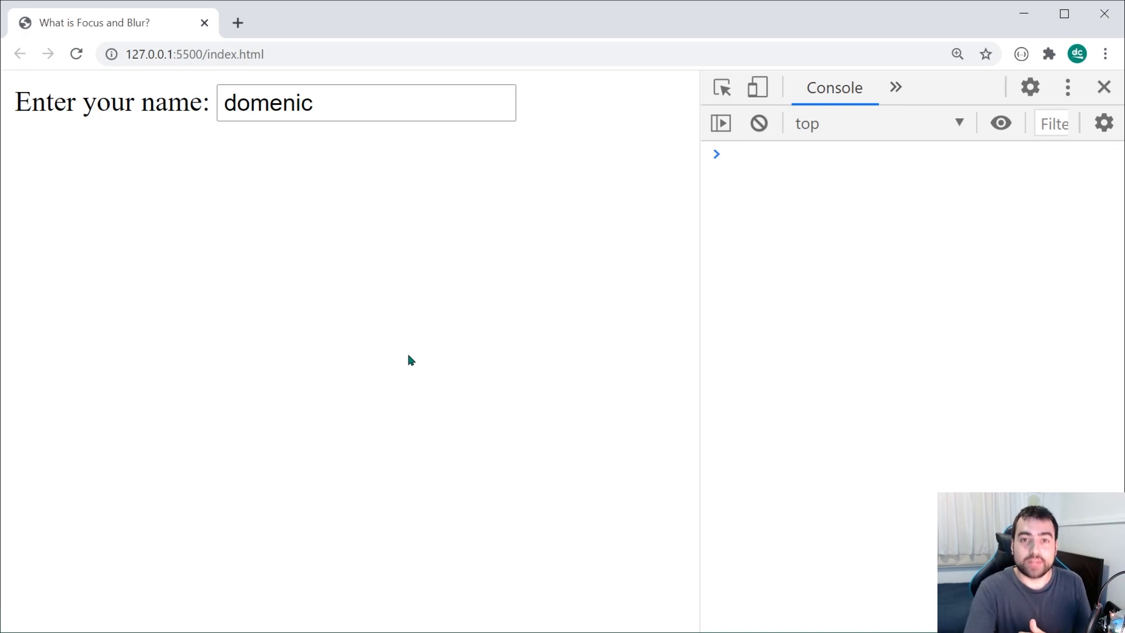
mouse_move(401, 363)
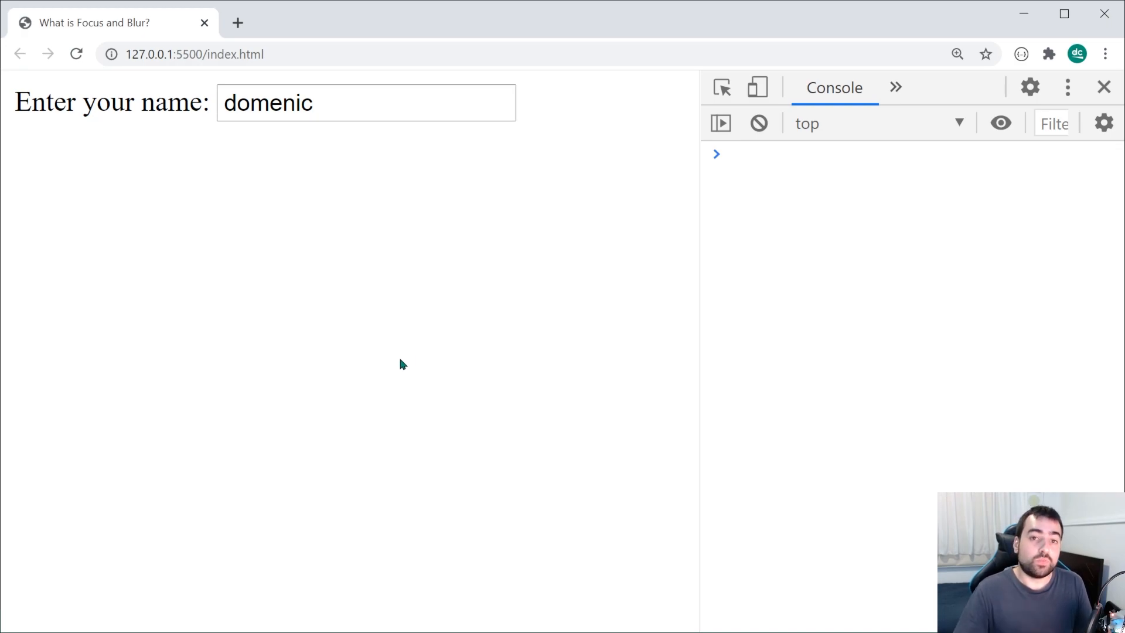
left_click(366, 102)
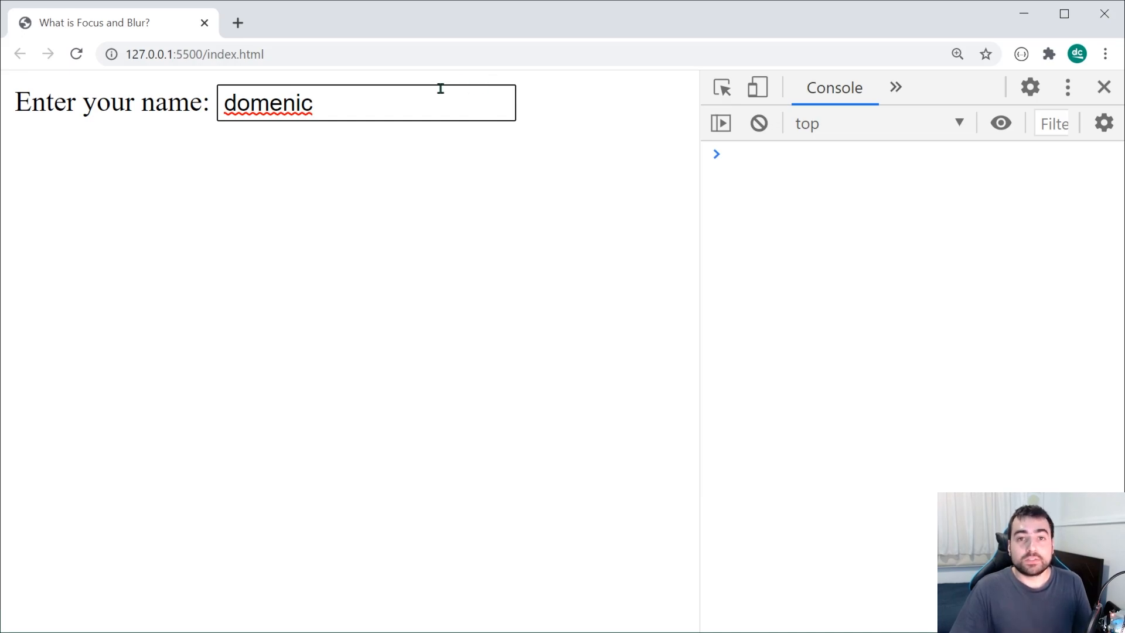
mouse_move(330, 101)
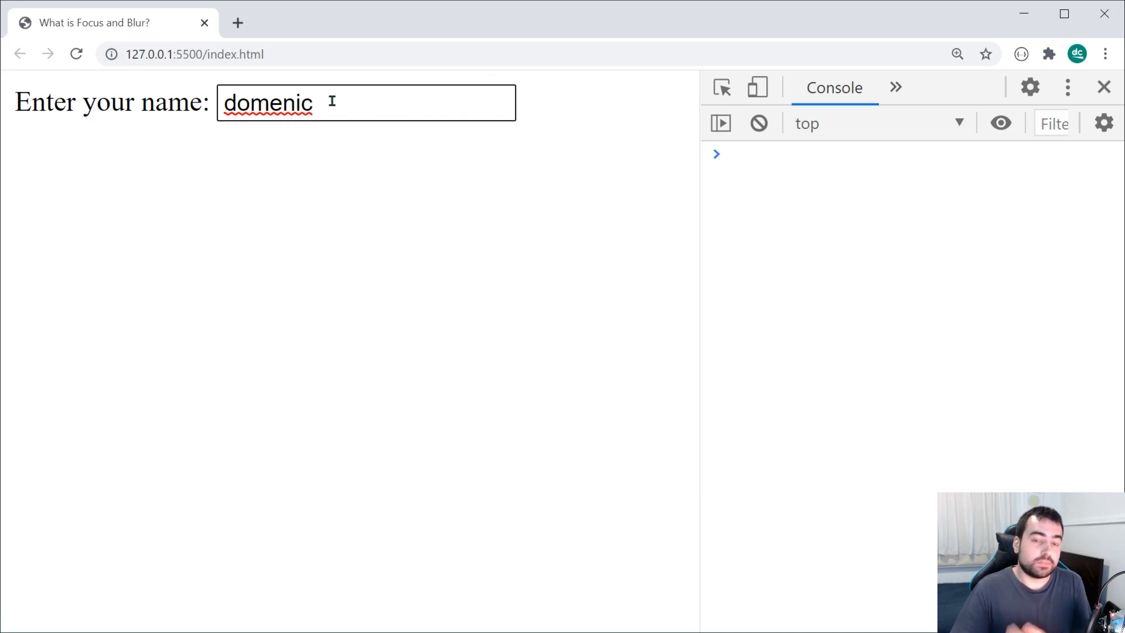
mouse_move(339, 127)
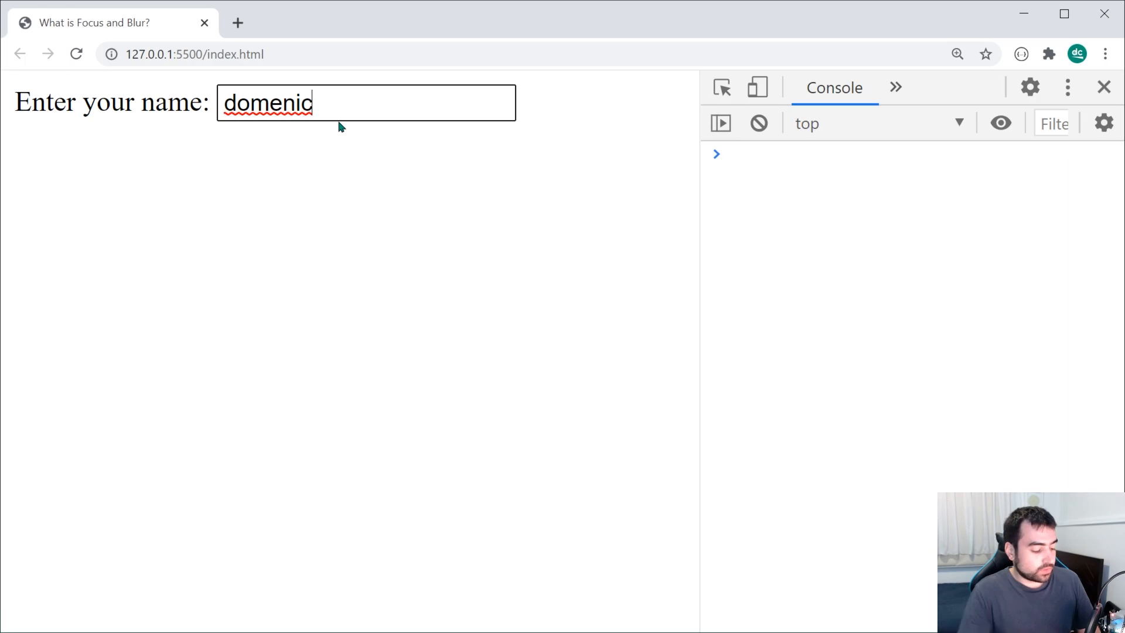
type("enter in som")
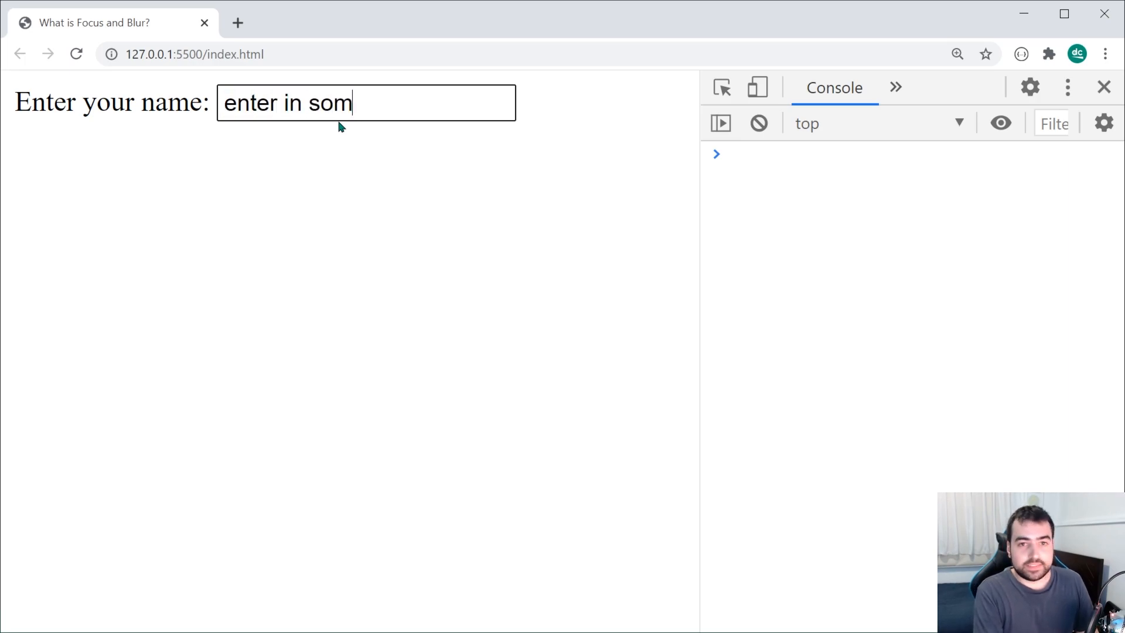
type("e text")
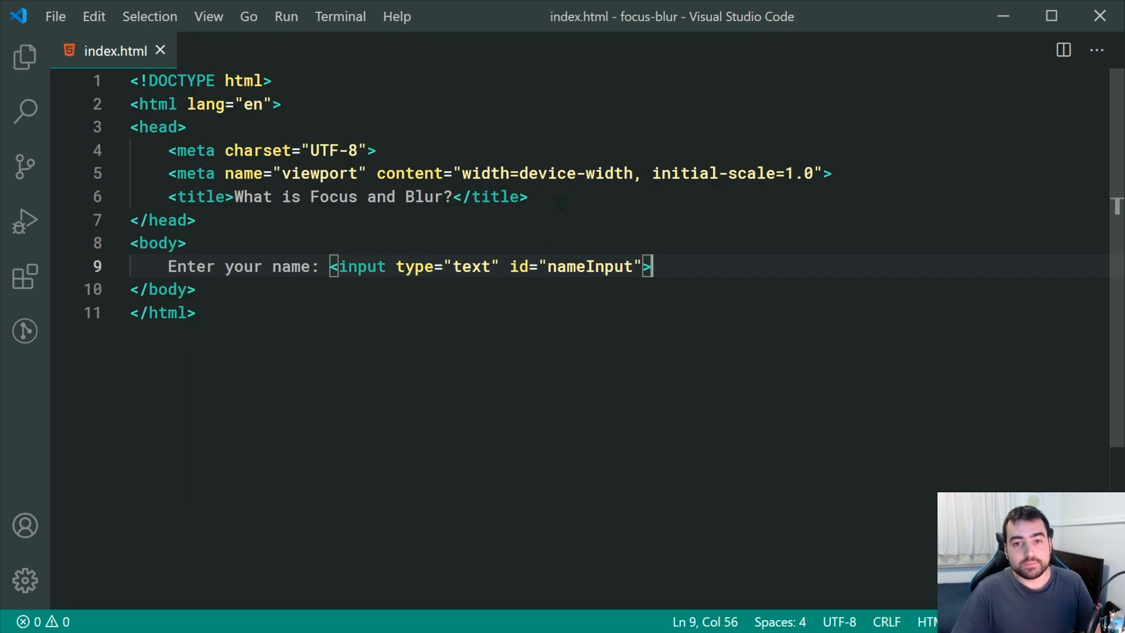
Step: Add a <style> rule #nameInput:focus { background: red; } in the head and save index.html
type("style>")
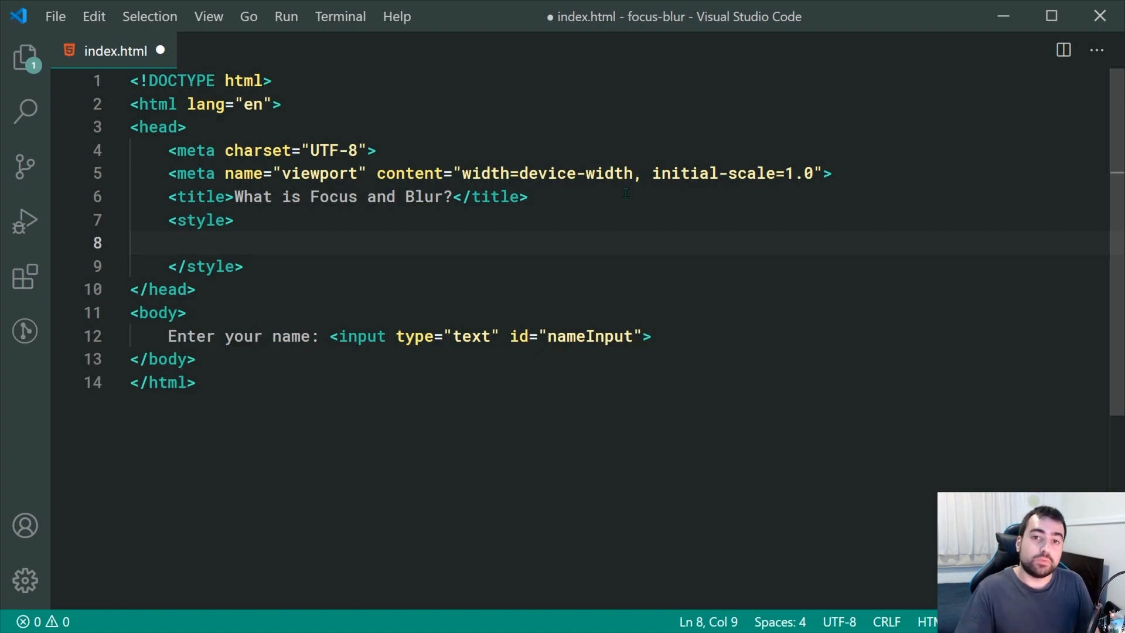
type("#")
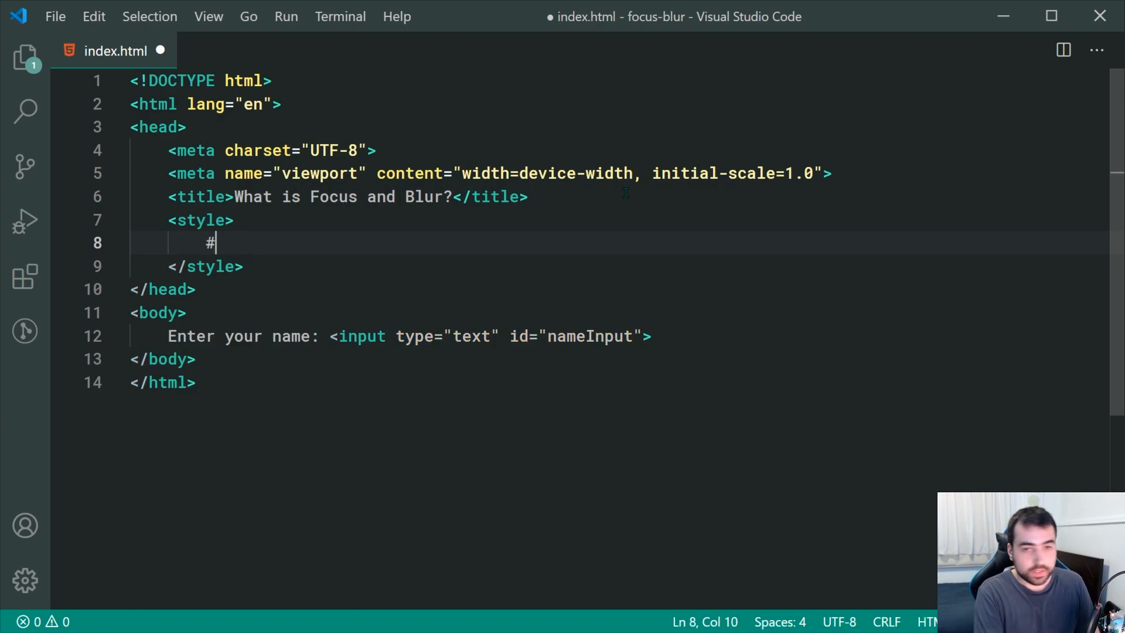
type("nameInput")
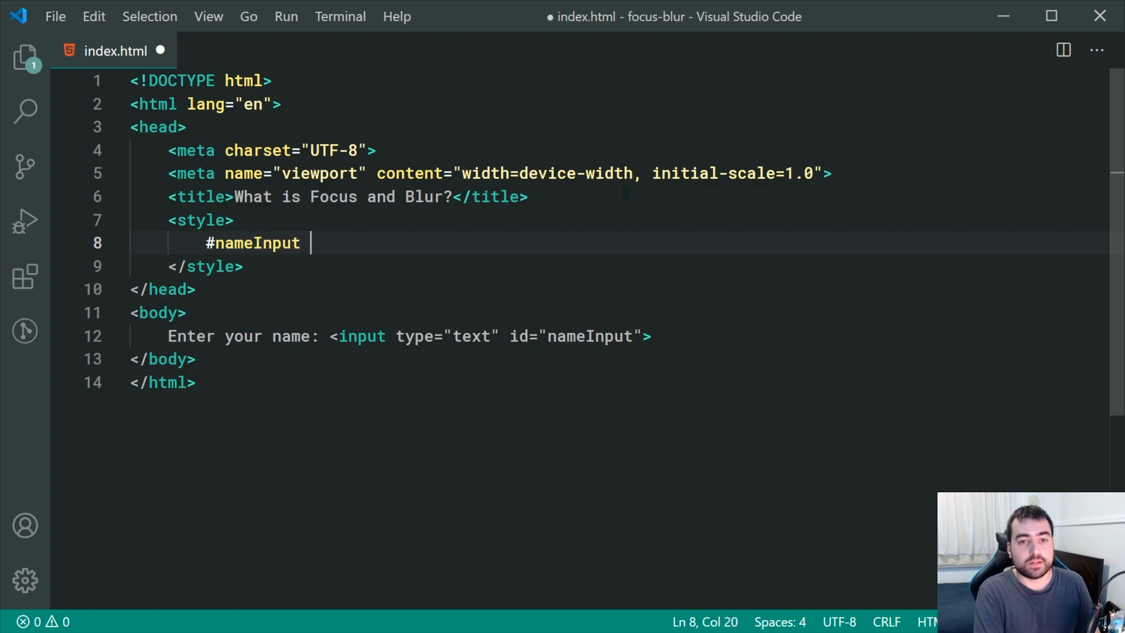
key("Backspace")
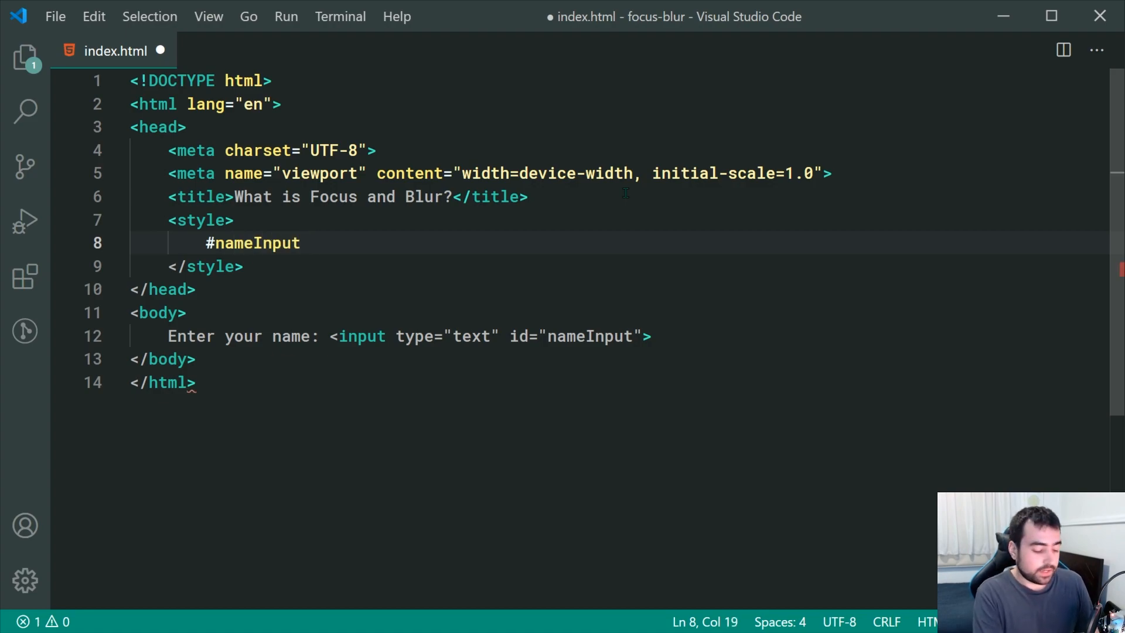
type(":focus")
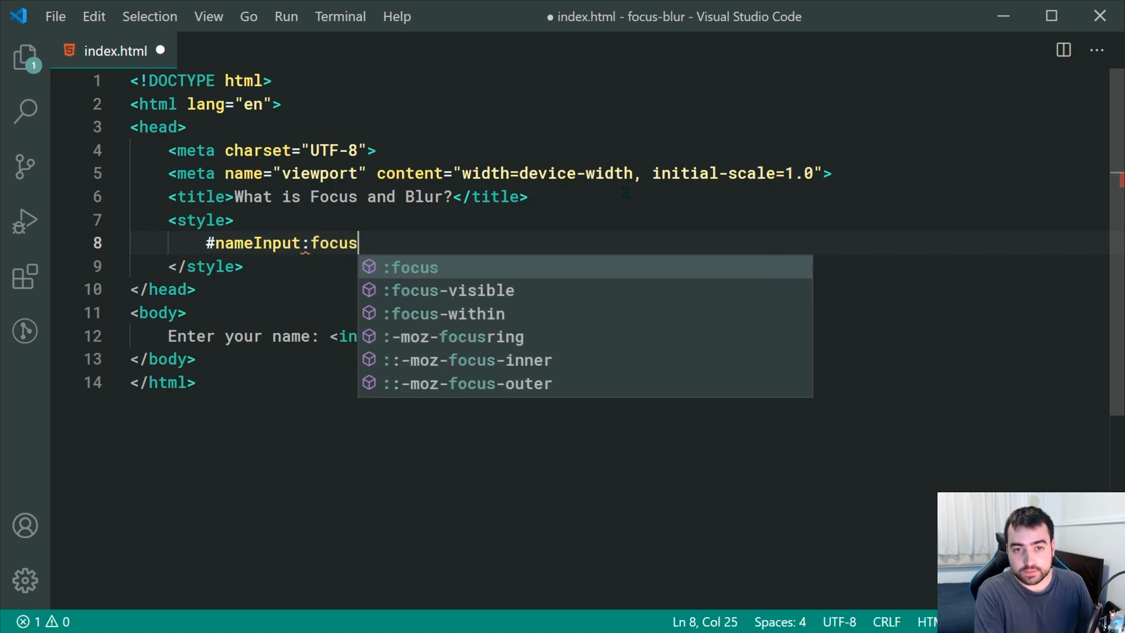
type("{")
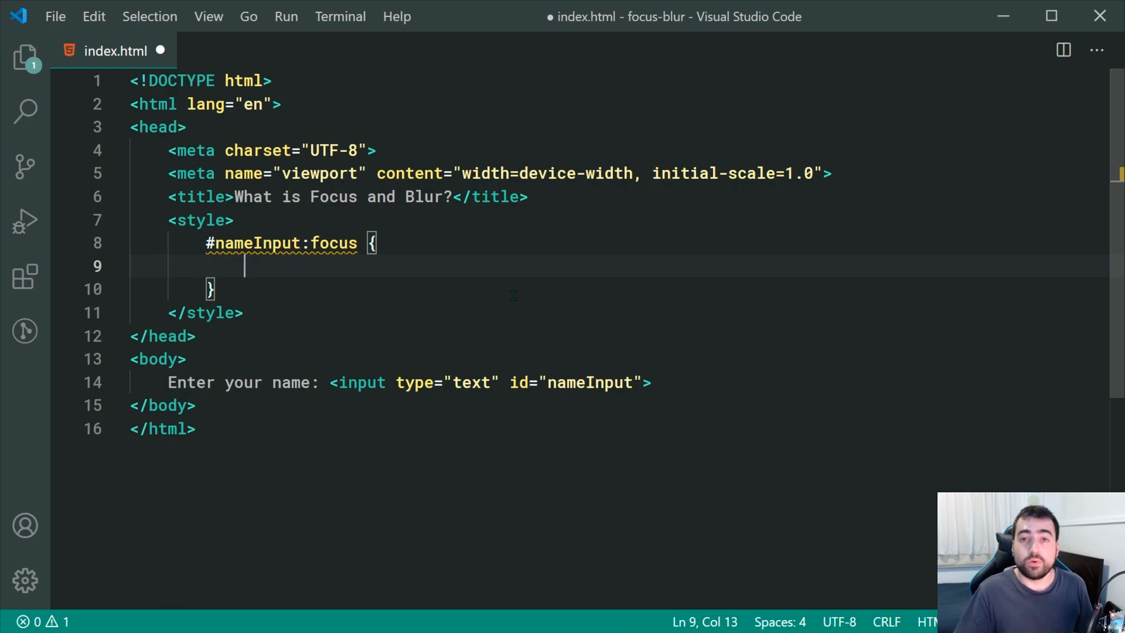
type("background: red;")
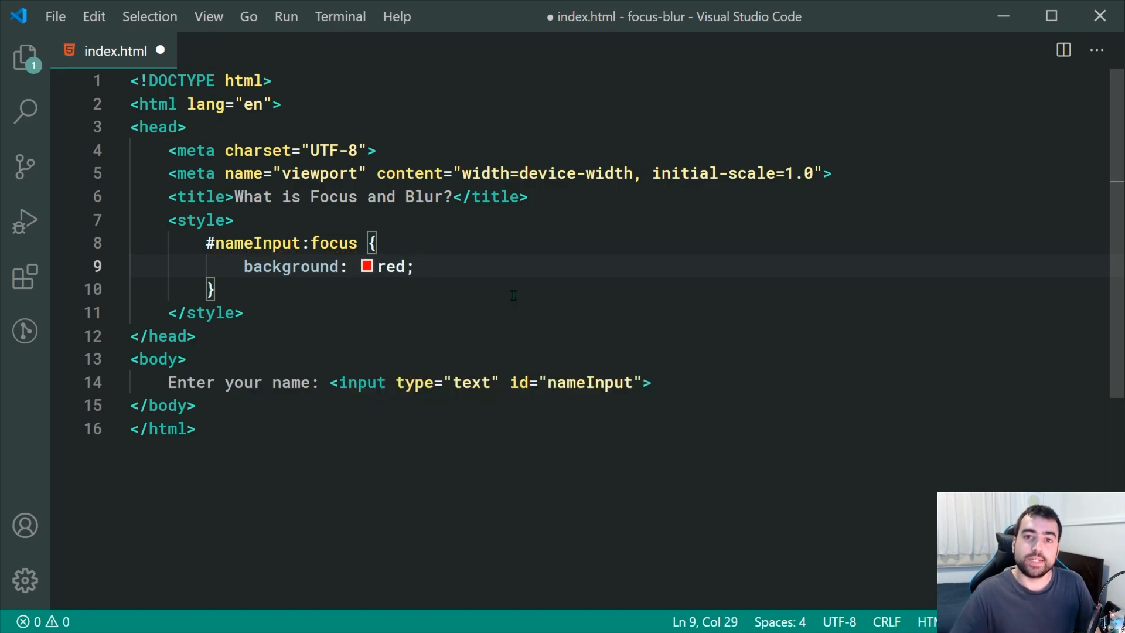
key("ctrl+s")
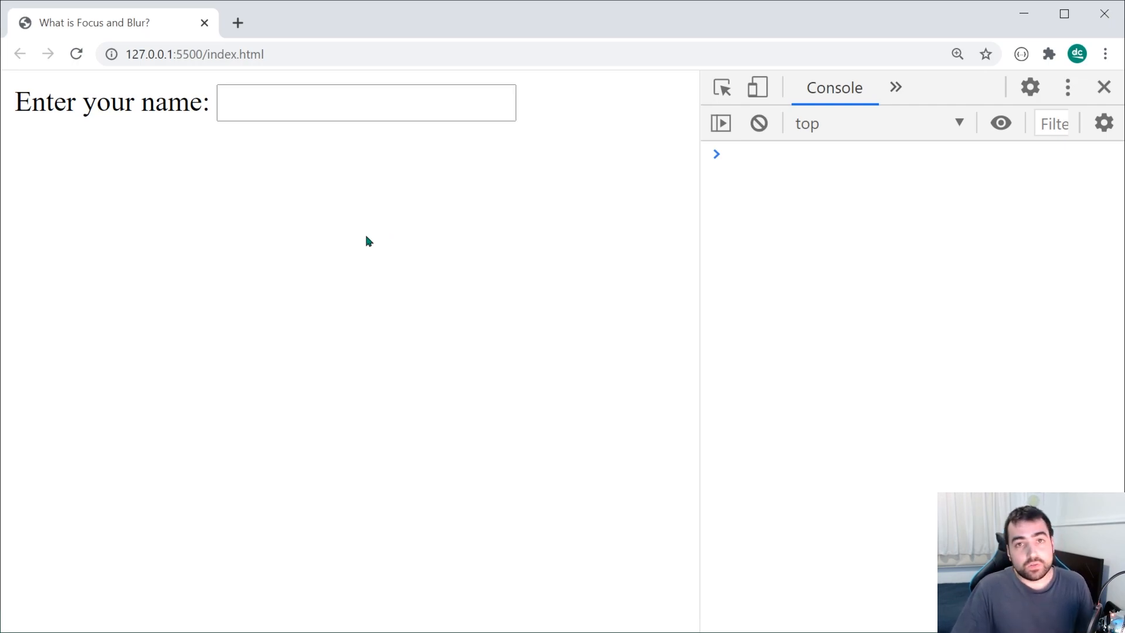
Step: Focus the name field in Chrome to check the red focus background
left_click(366, 103)
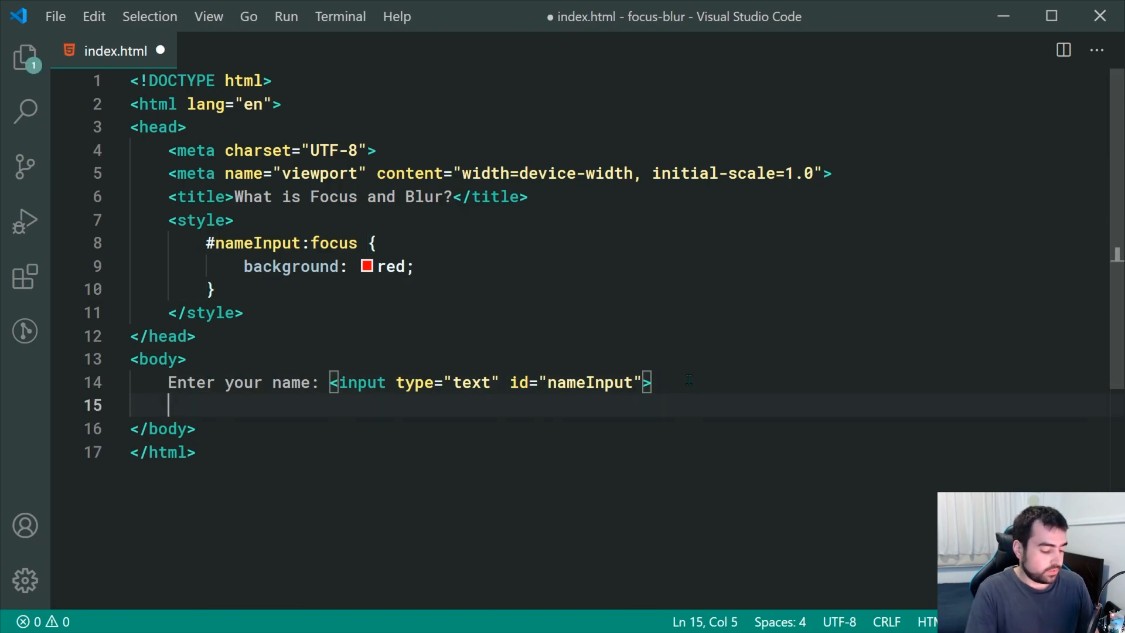
Step: Add a script block declaring const nameInput = document.getElementById("nameInput")
type("script")
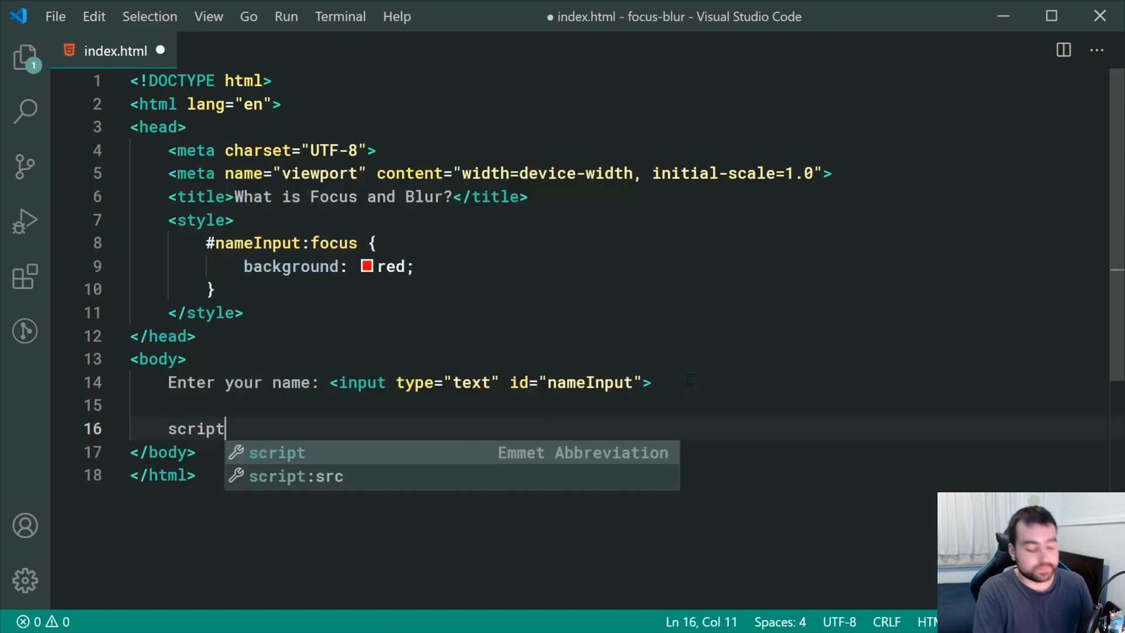
key("Tab")
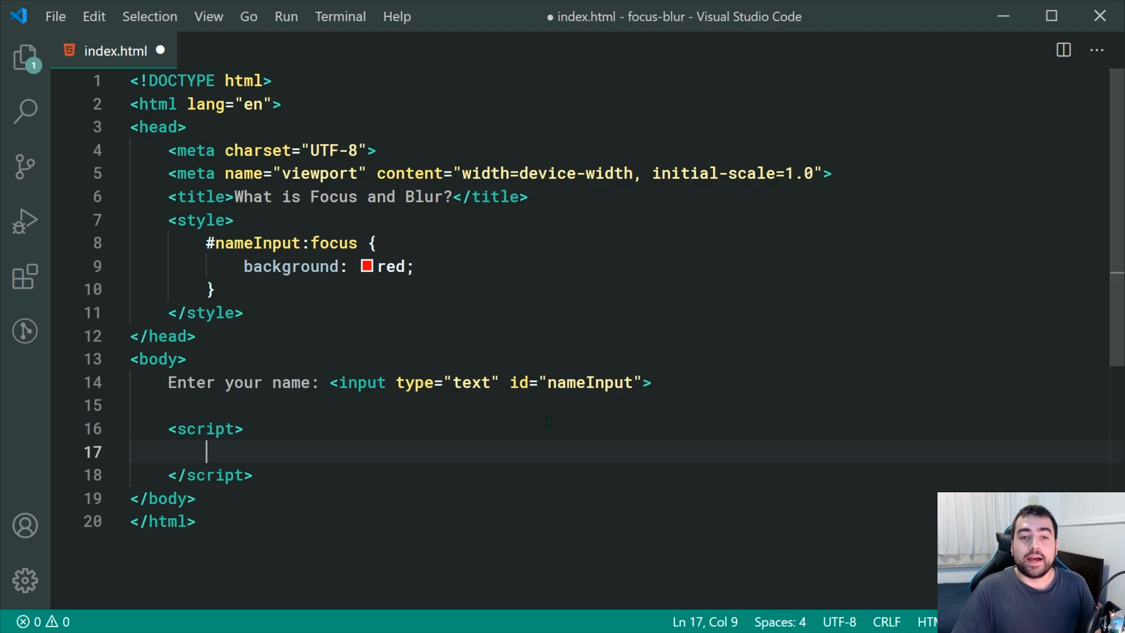
scroll("down", 3)
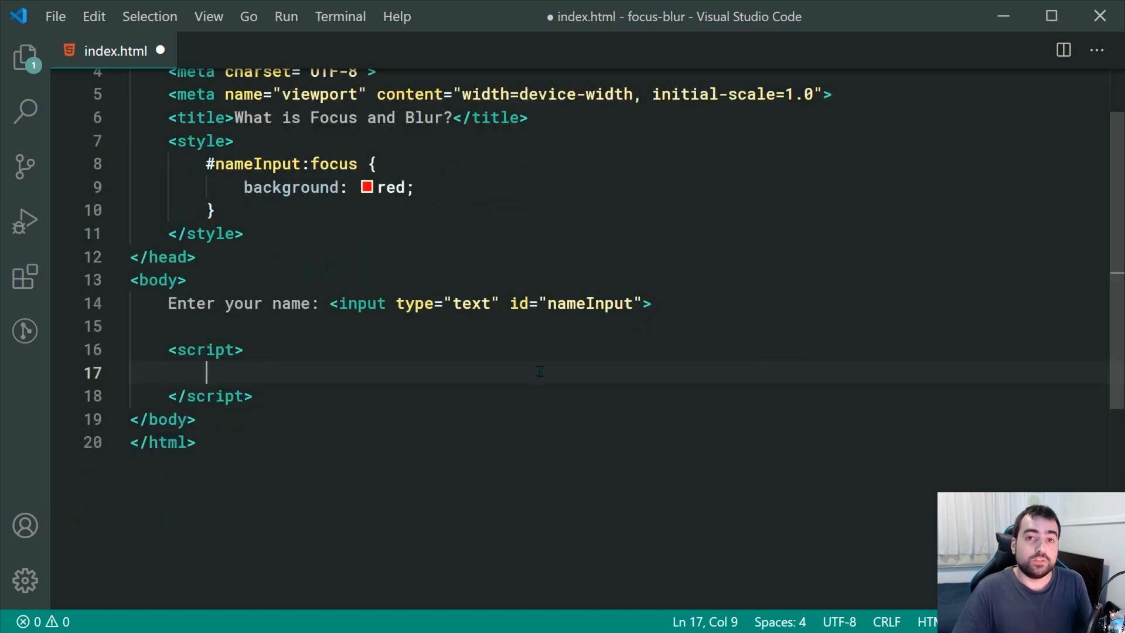
mouse_move(525, 510)
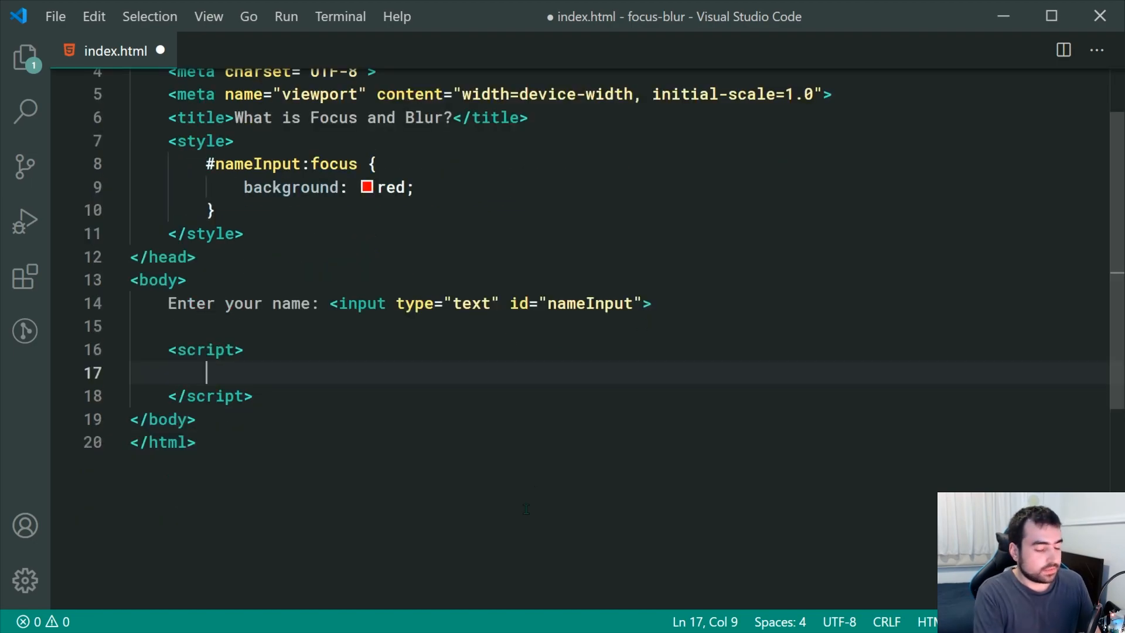
type("const name")
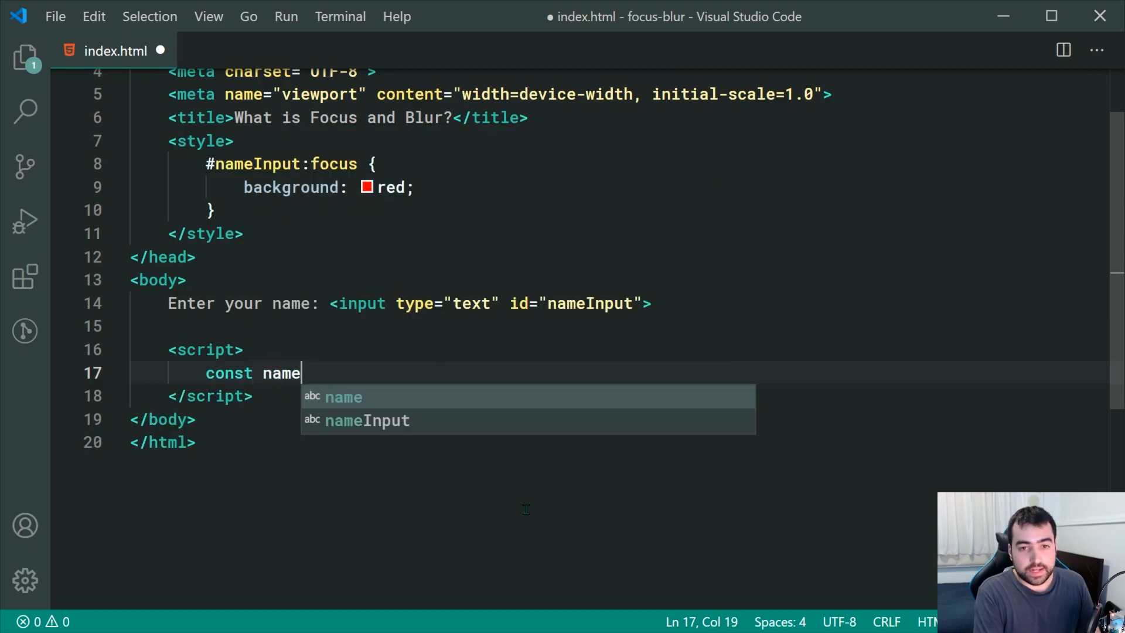
type("Input =")
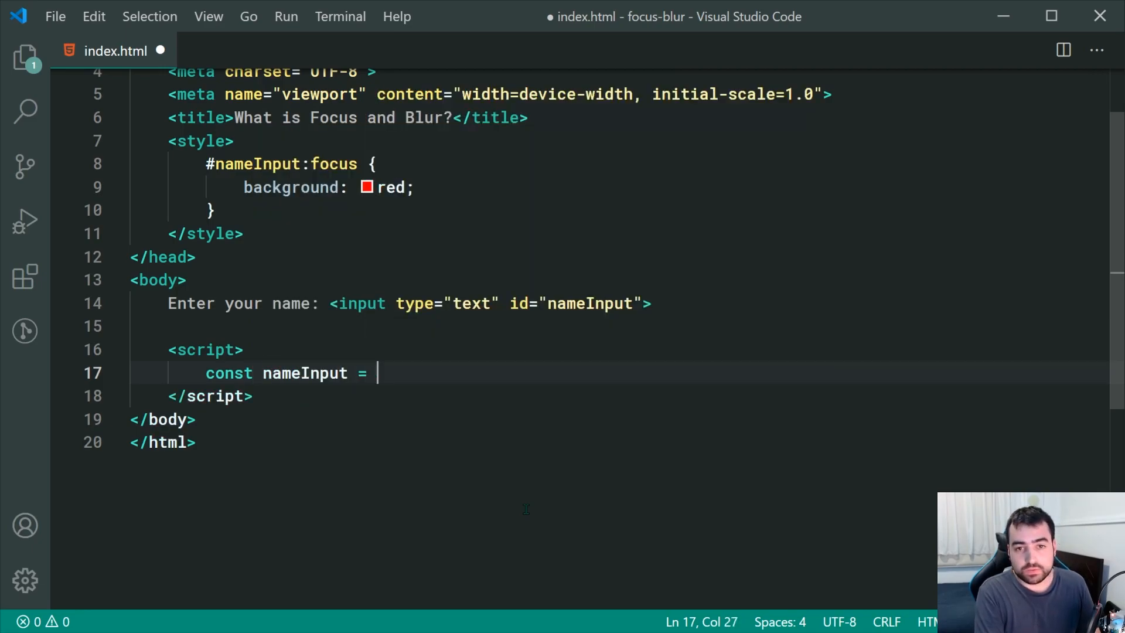
type("document.getElementById(\"nam")
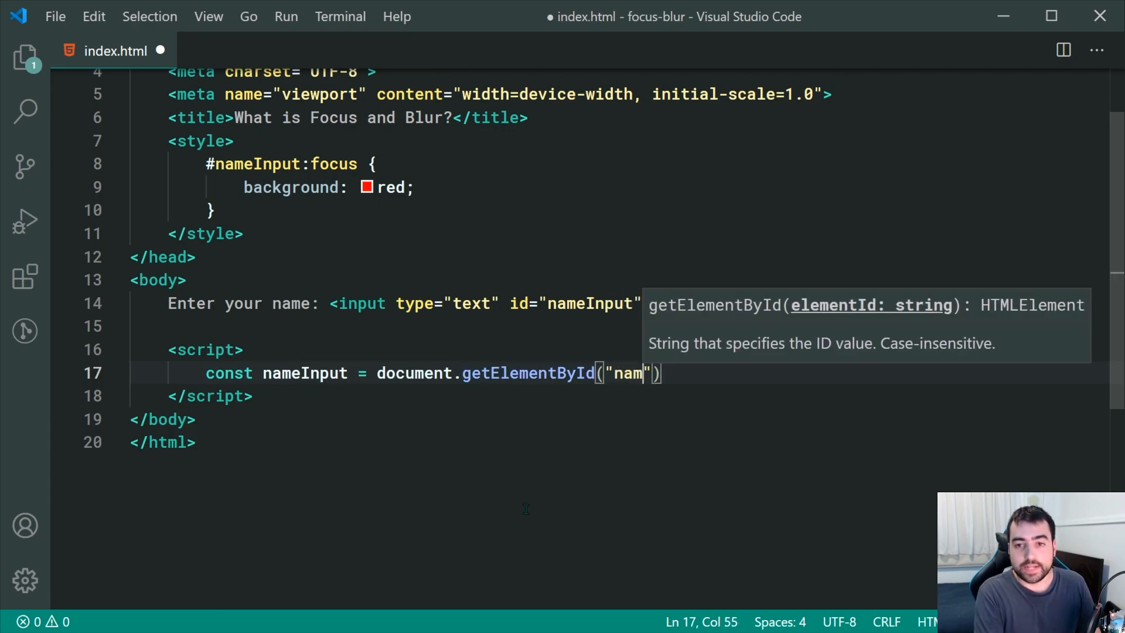
type("eInput\");")
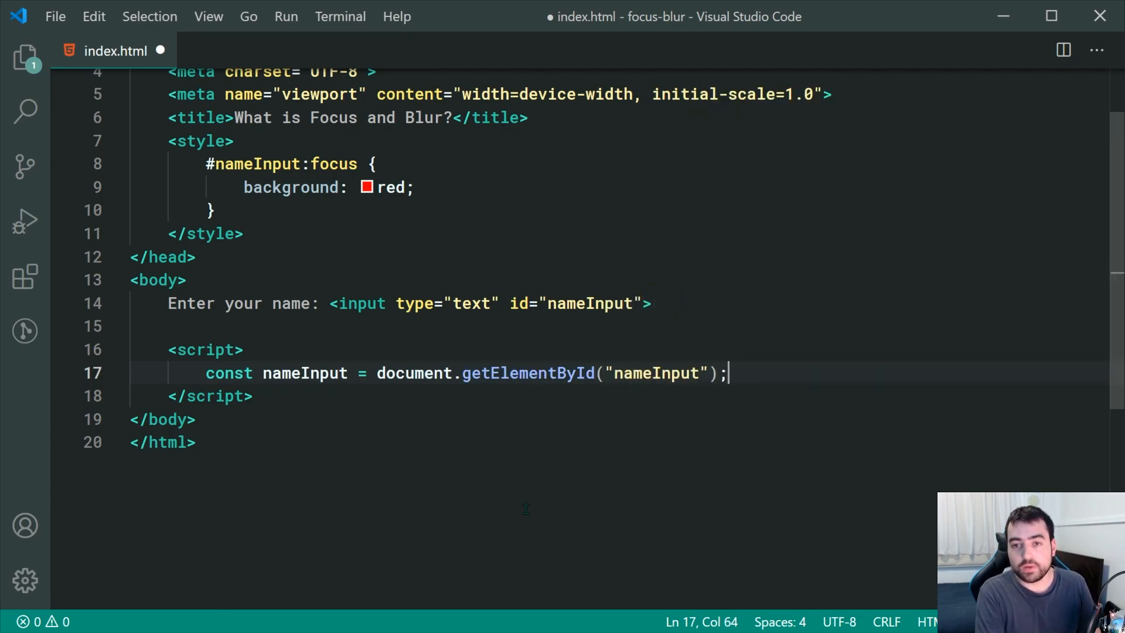
Step: Attach a "focus" event listener to nameInput that shows an alert message
type("nameInput.add")
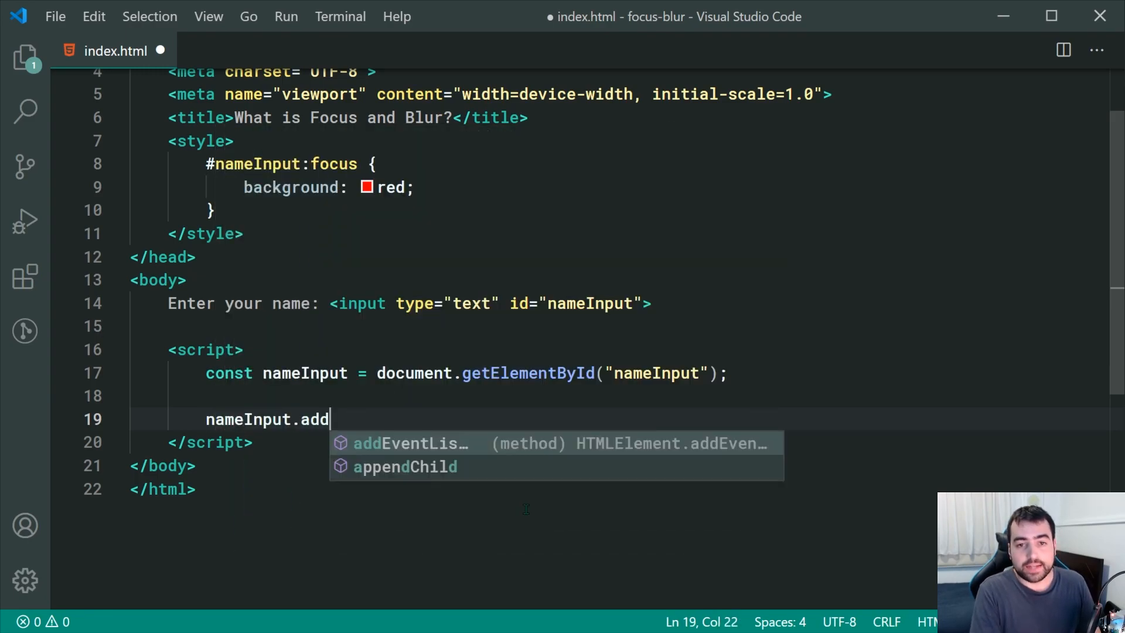
key("Tab")
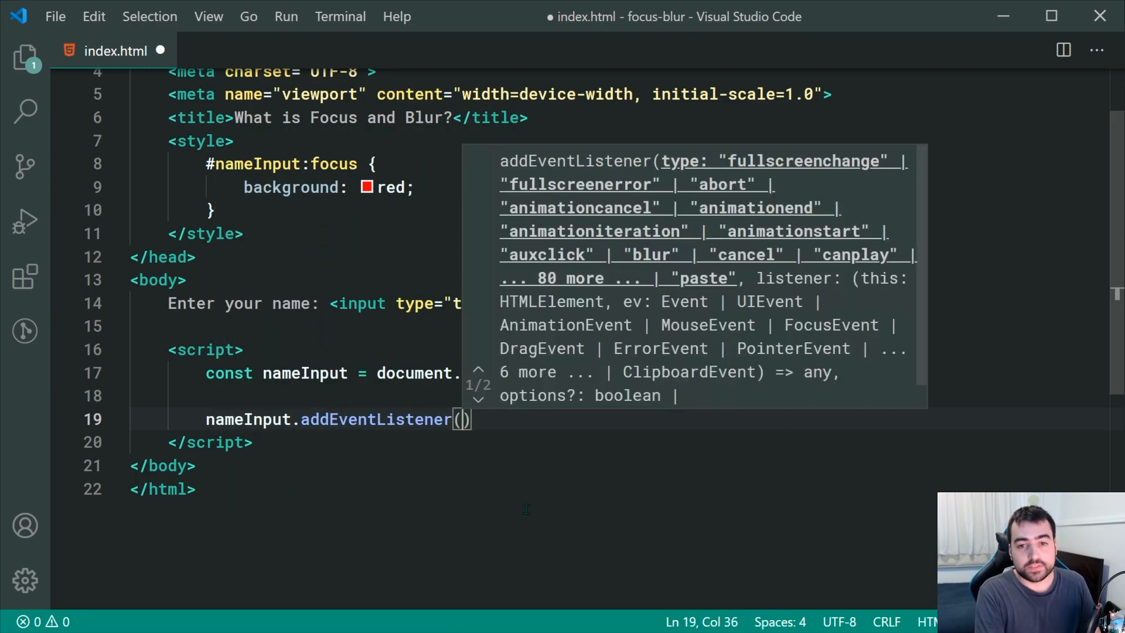
type("\"focus\", e => {")
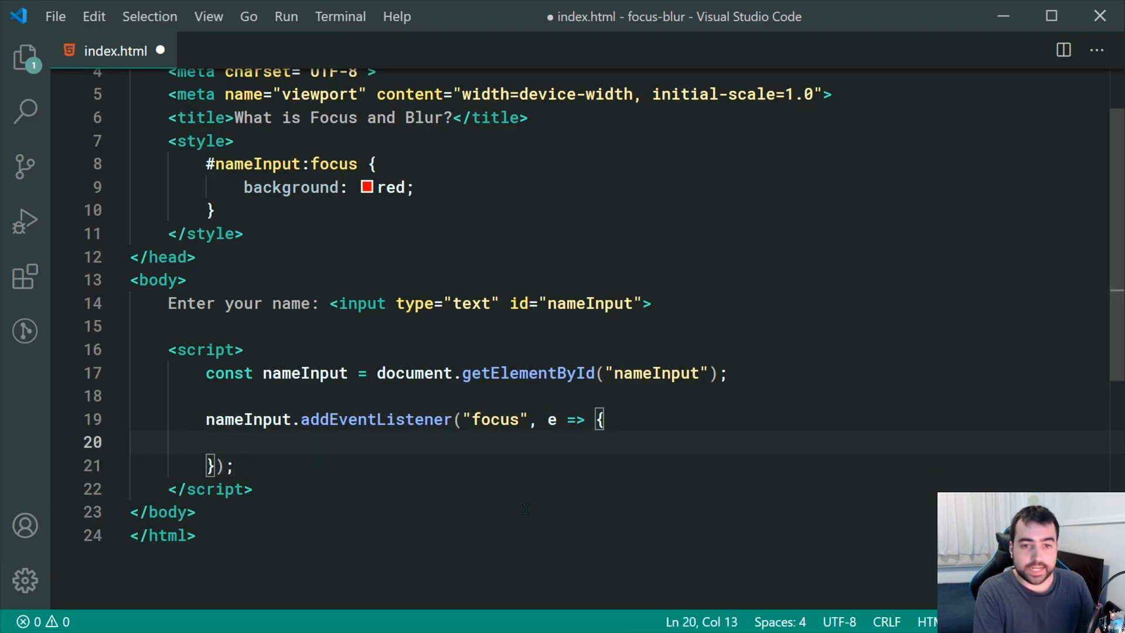
type("alert(\"H\"")
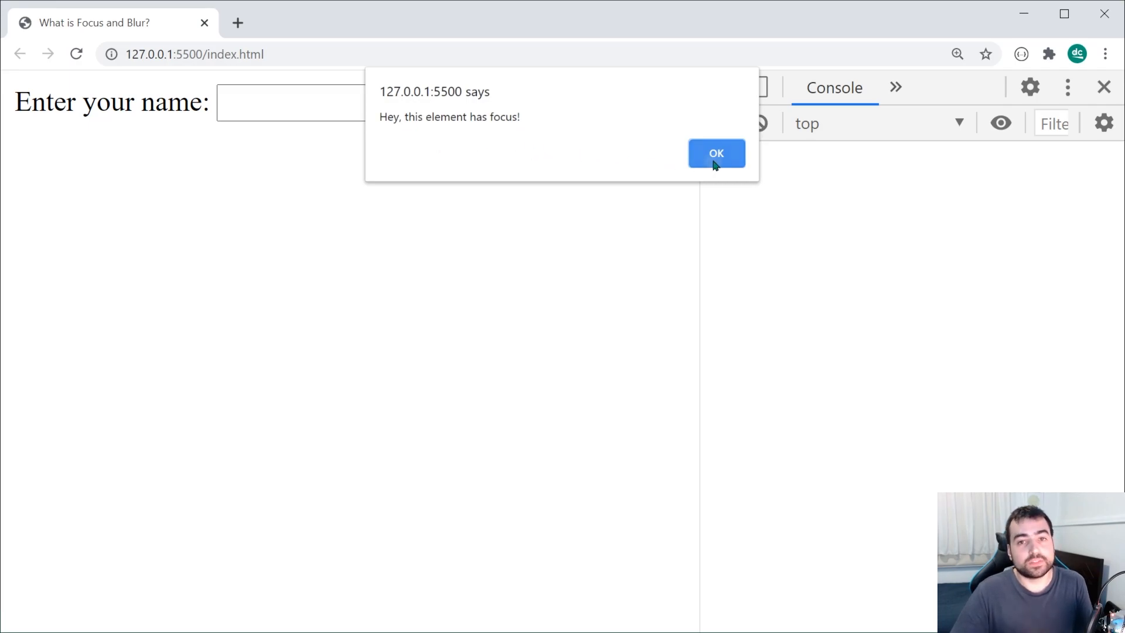
Step: Dismiss the focus alert in Chrome, observe the red field, and return to the editor
left_click(714, 152)
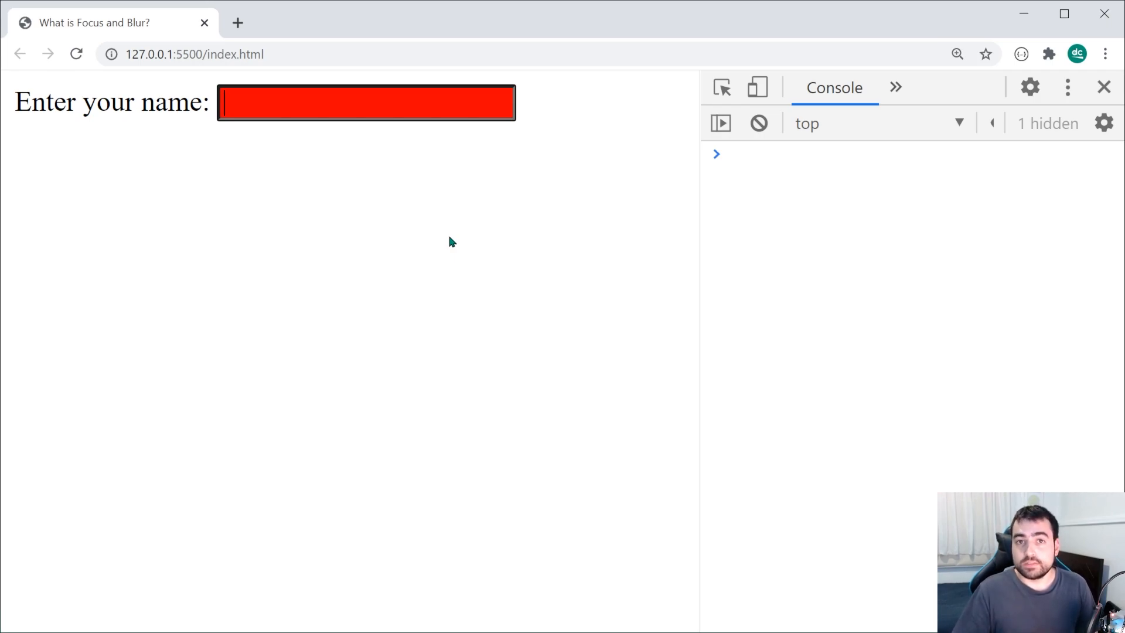
left_click(449, 241)
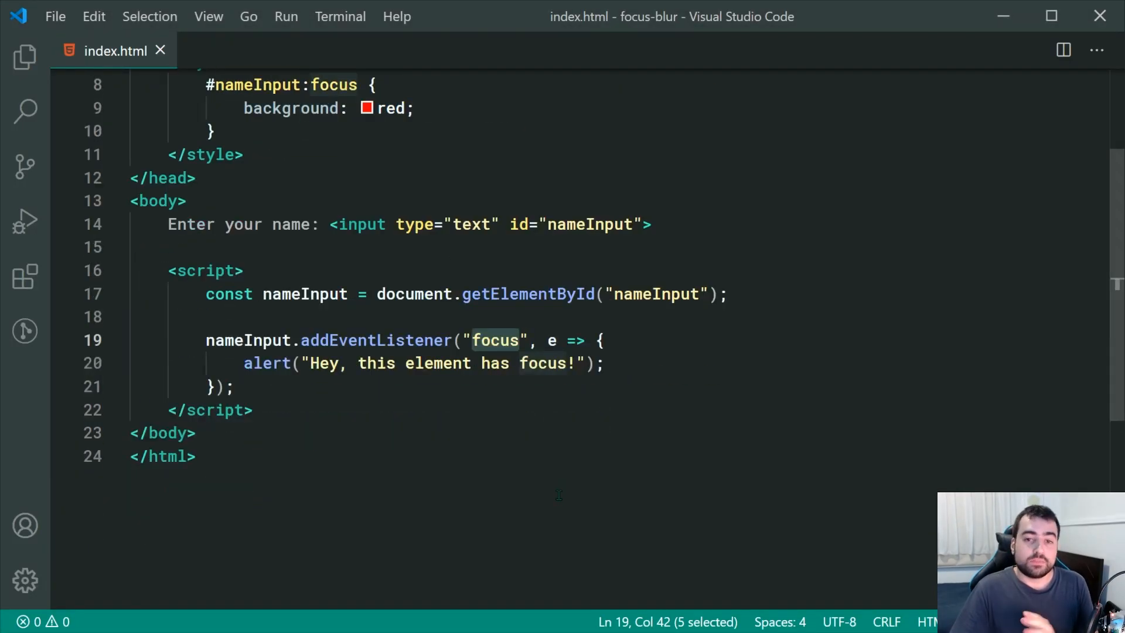
Step: Change the listener to "blur" with alert text 'this element has lost focus :(' and go test it
type("b")
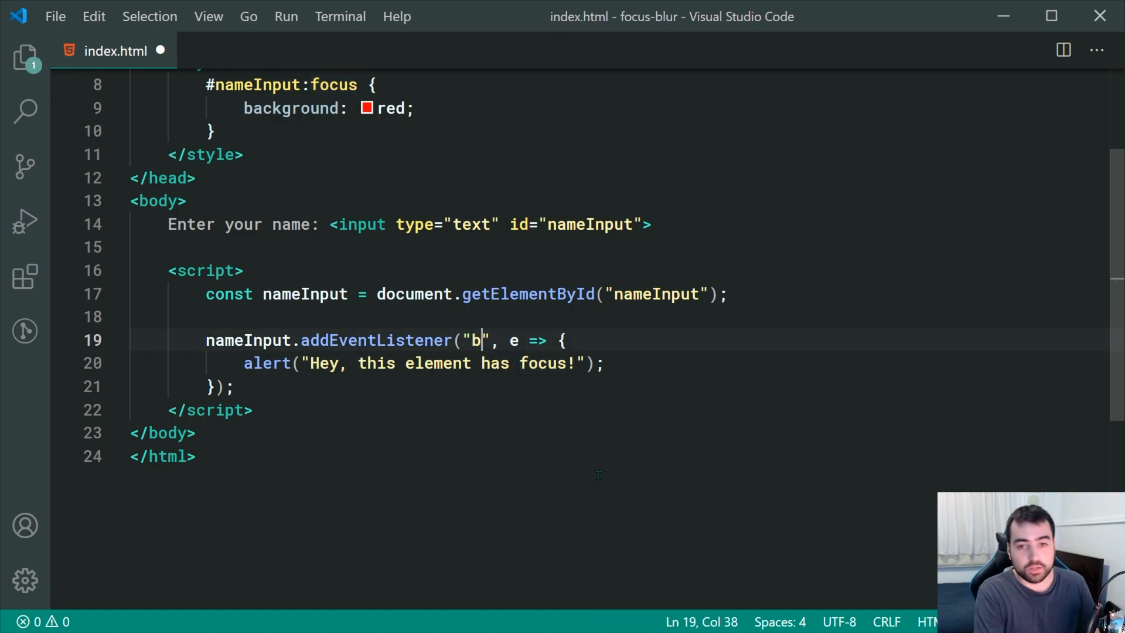
type("ur")
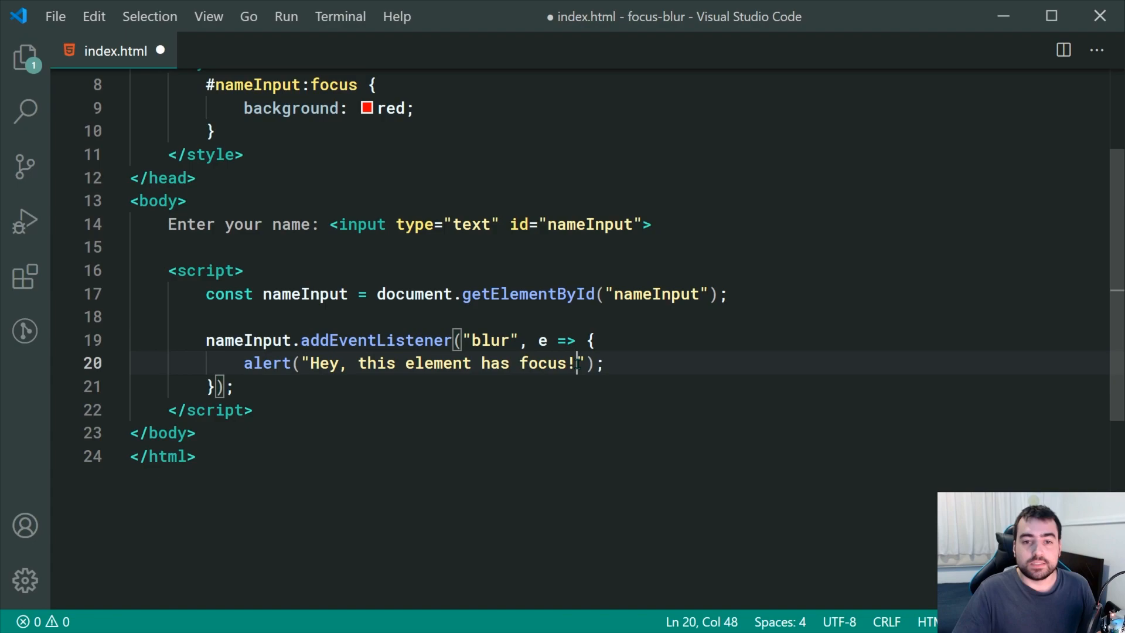
key("Backspace")
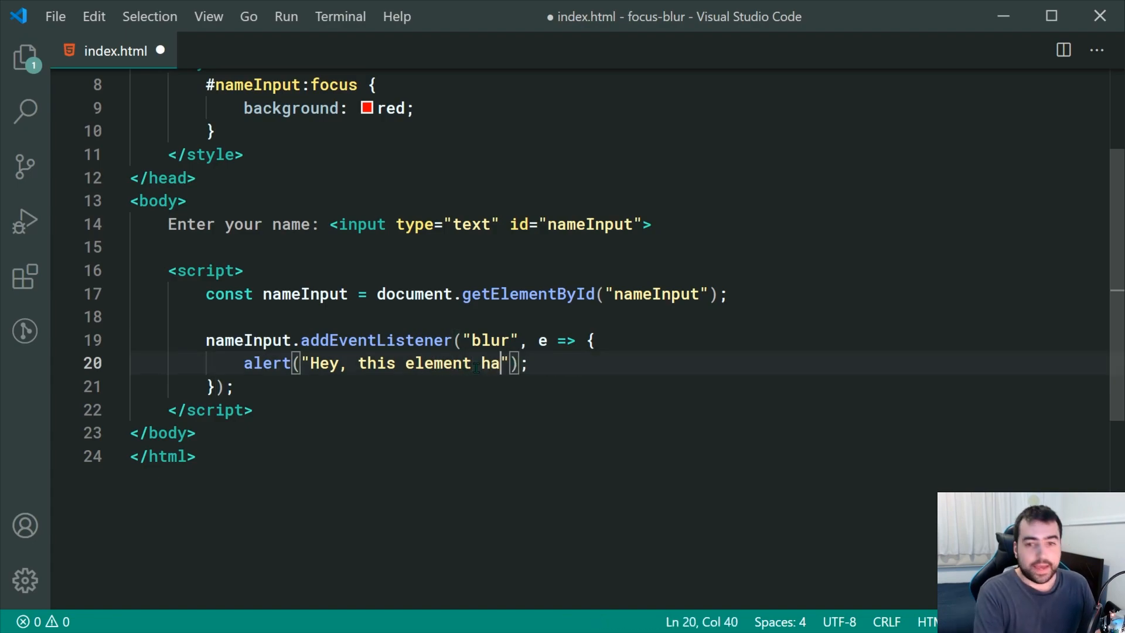
type("s lost")
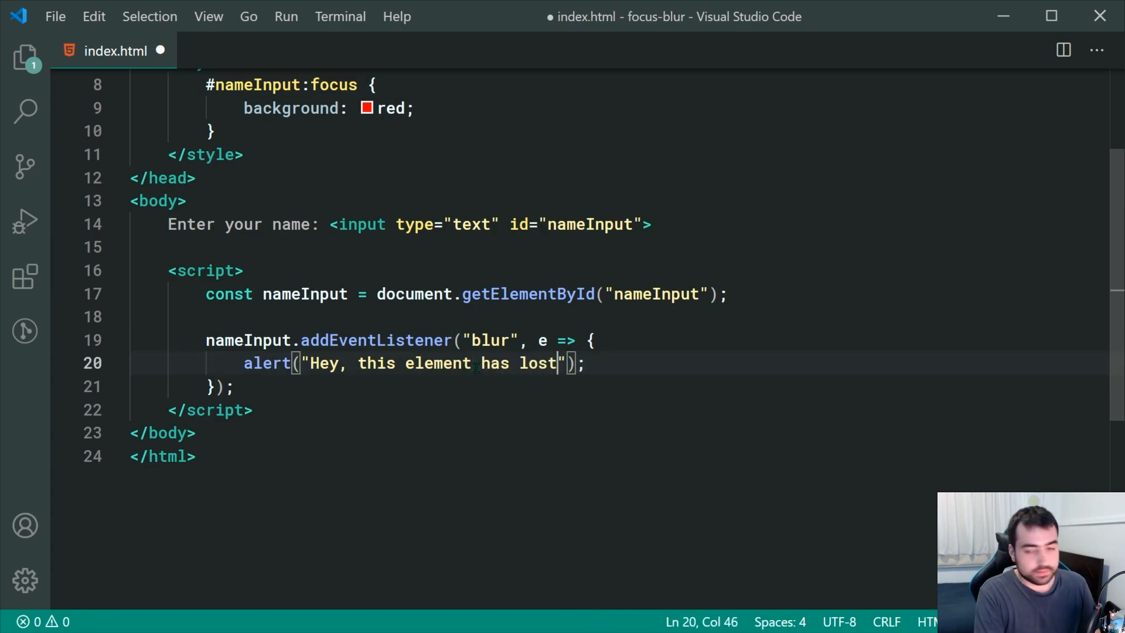
type("focus :(")
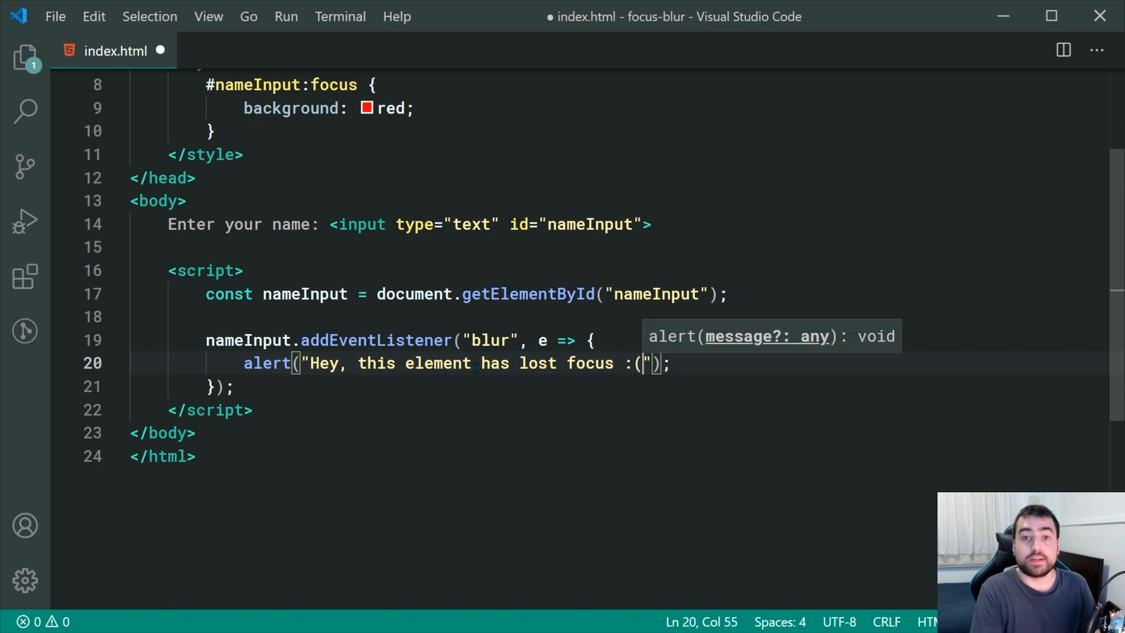
left_click(253, 410)
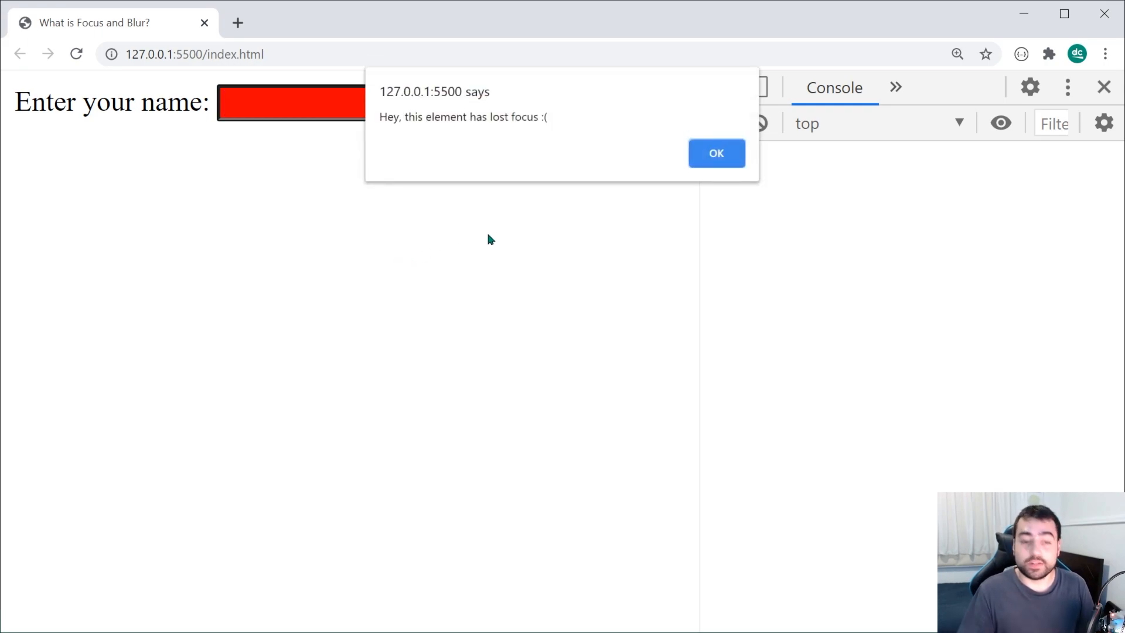
Step: Dismiss the lost-focus alert in Chrome, leaving the name field white again
left_click(714, 152)
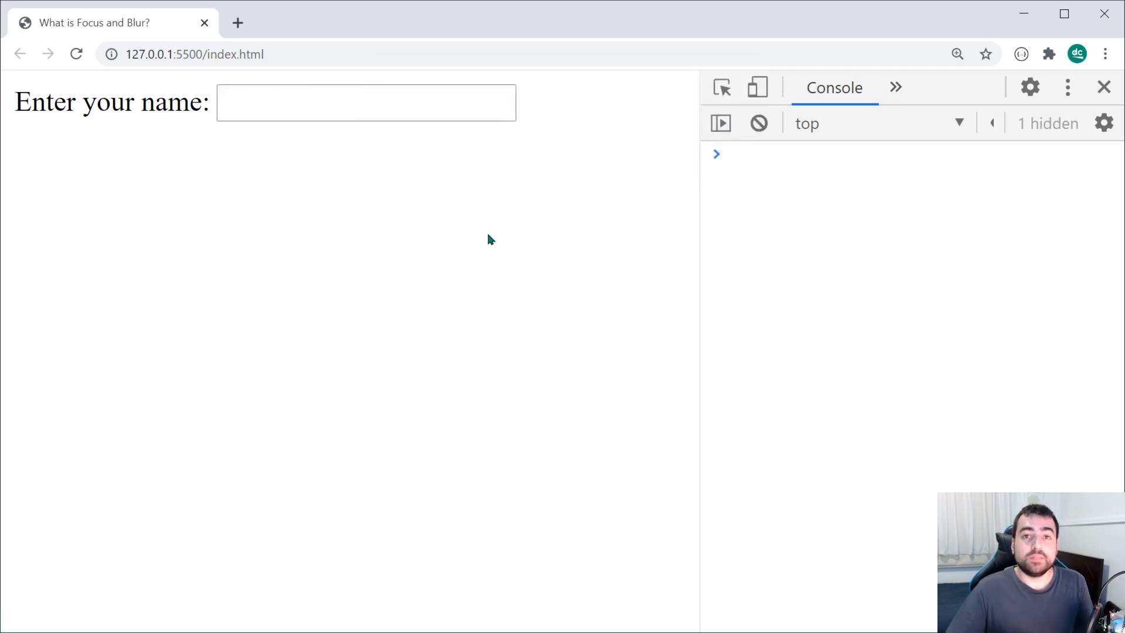